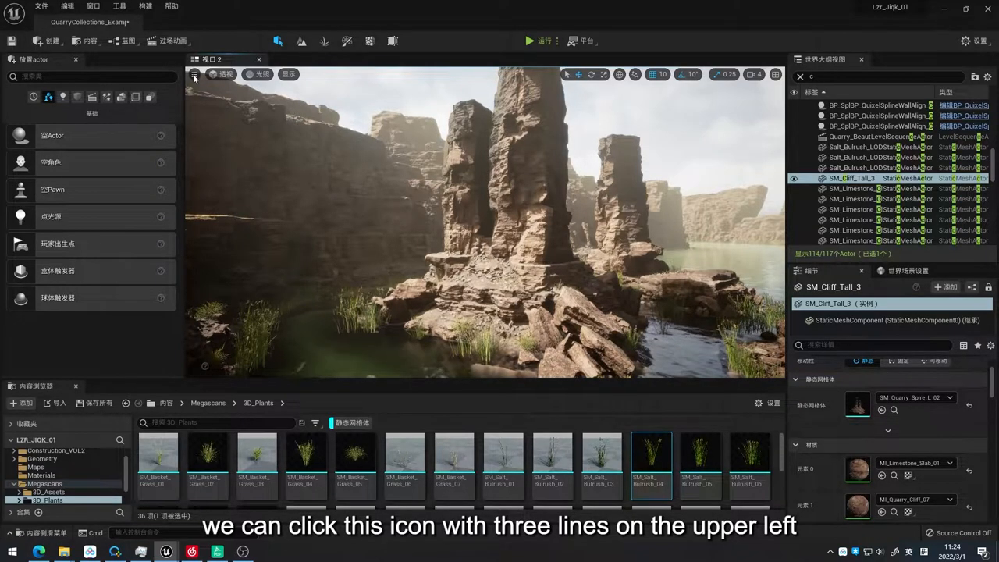
- Reach the High Resolution Screenshot settings from the viewport's options menu
click(195, 75)
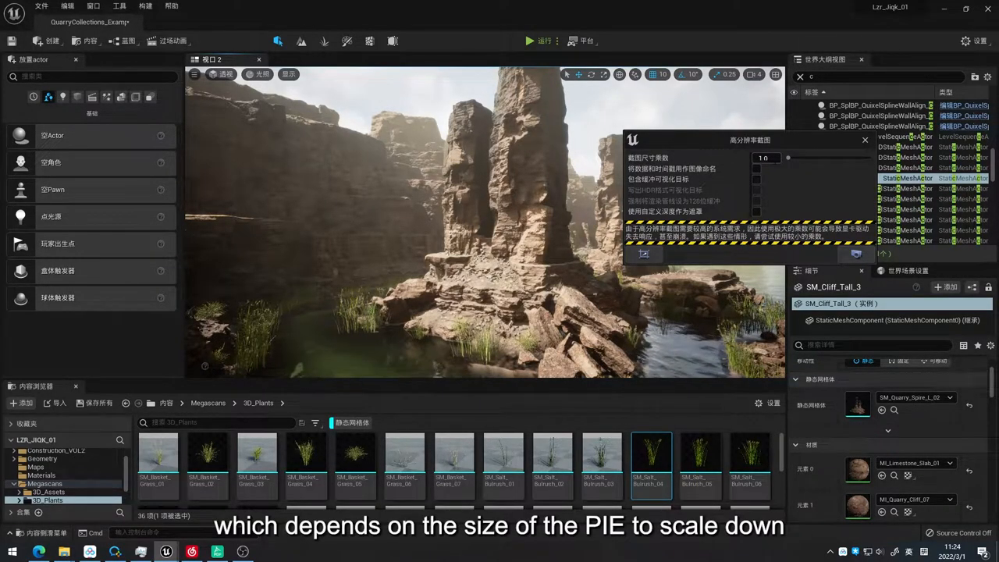
- Capture the full viewport at a 2.0 size multiplier and go to the saved-screenshot folder
click(765, 158)
text(2)
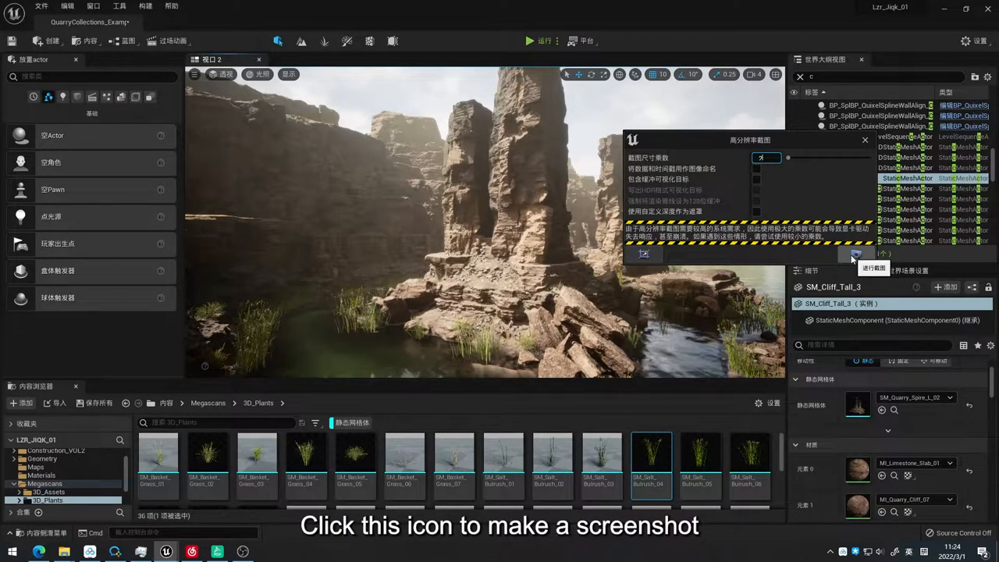
click(856, 254)
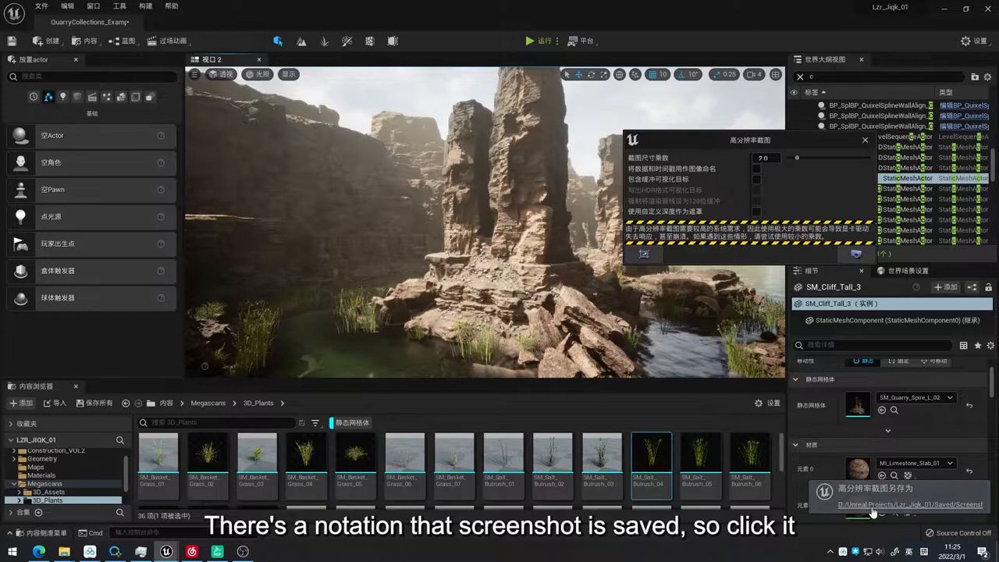
click(909, 504)
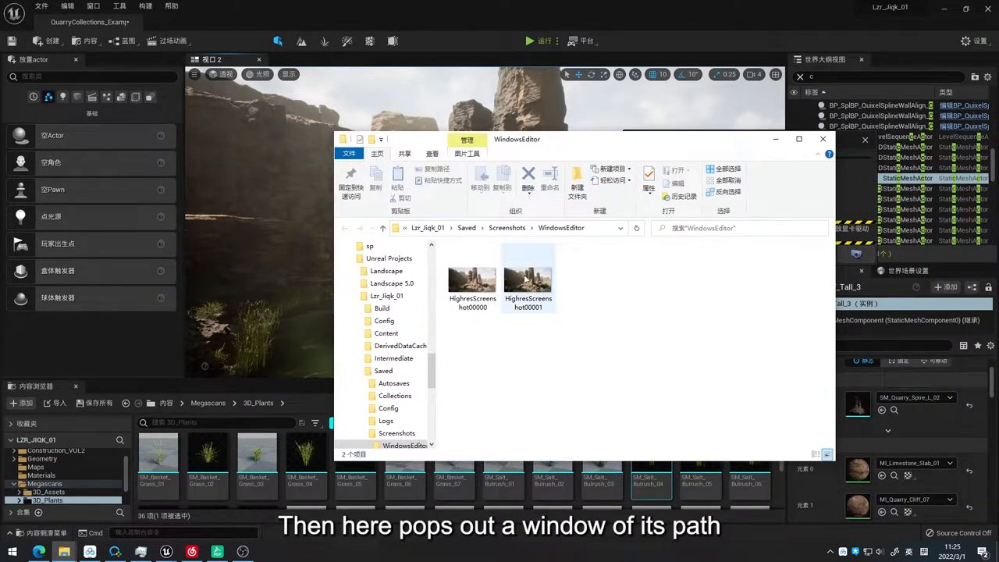
- Preview HighresScreenshot00001 from the WindowsEditor folder, then close the viewer
double_click(528, 272)
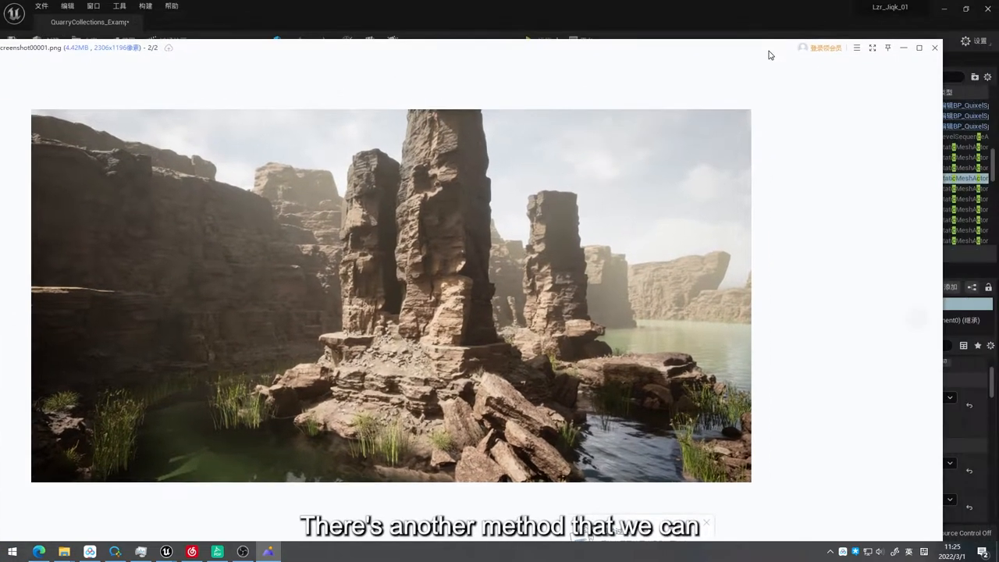
click(933, 47)
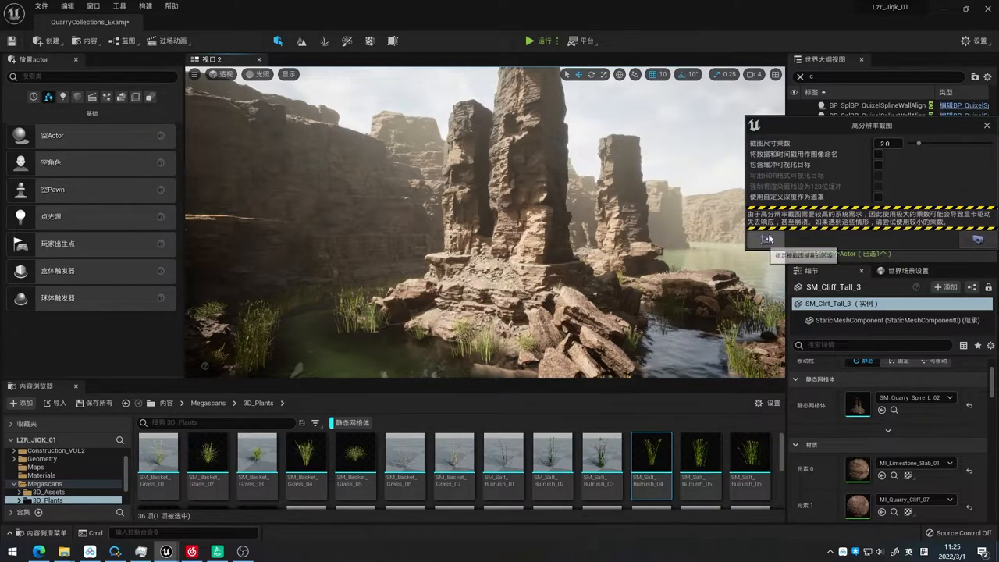
- Capture a specified region around the rock pillars and view HighresScreenshot00002
click(765, 239)
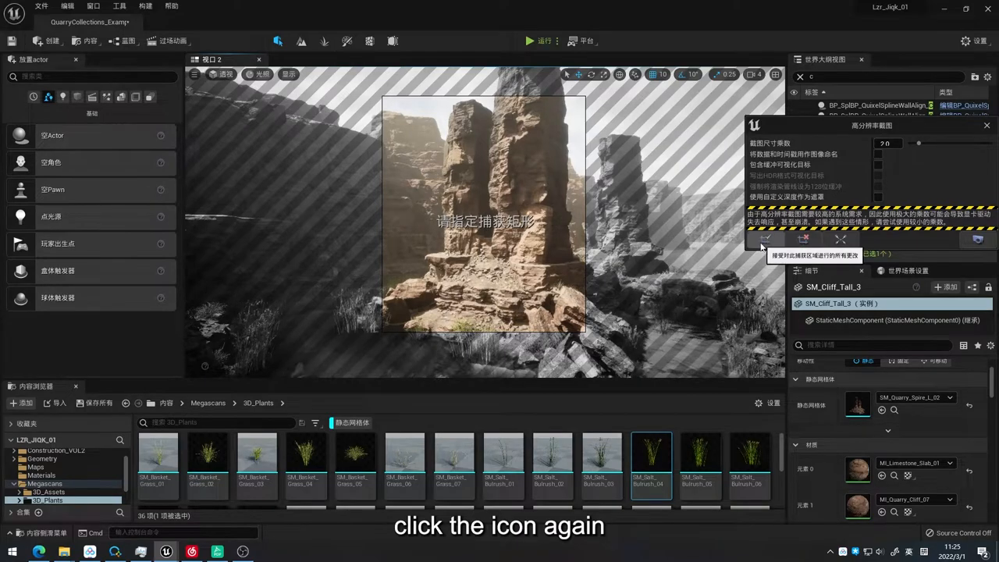
click(765, 239)
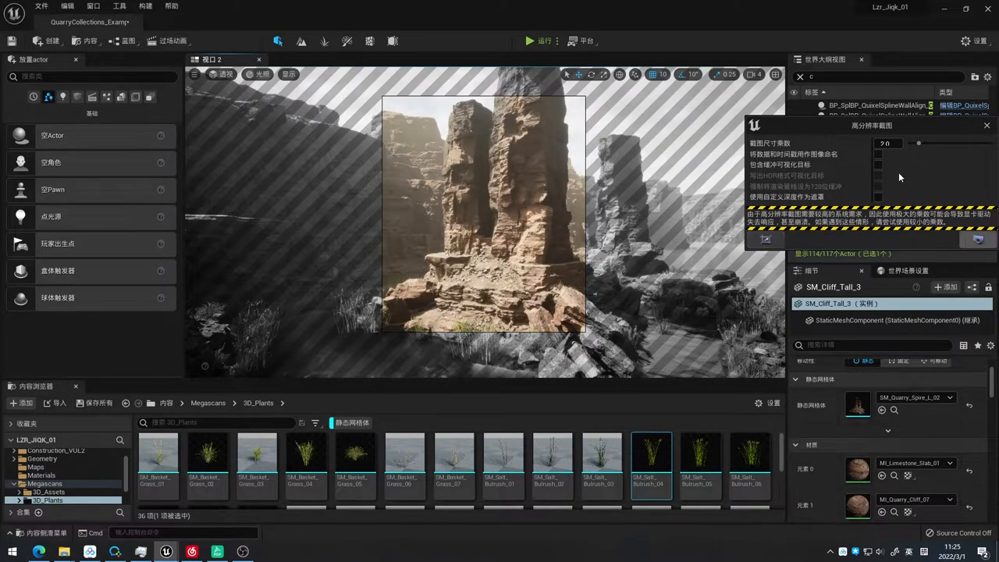
click(903, 248)
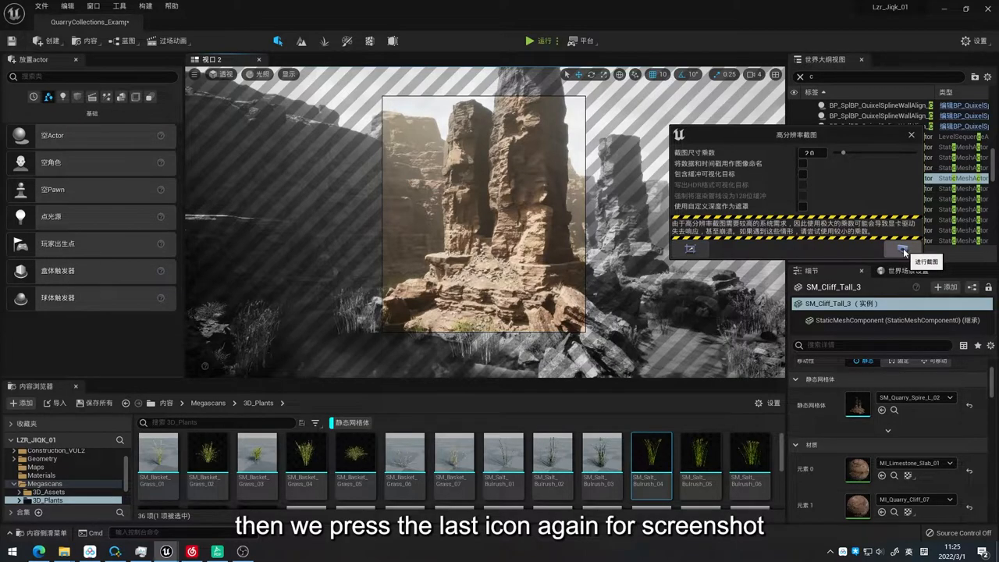
click(902, 248)
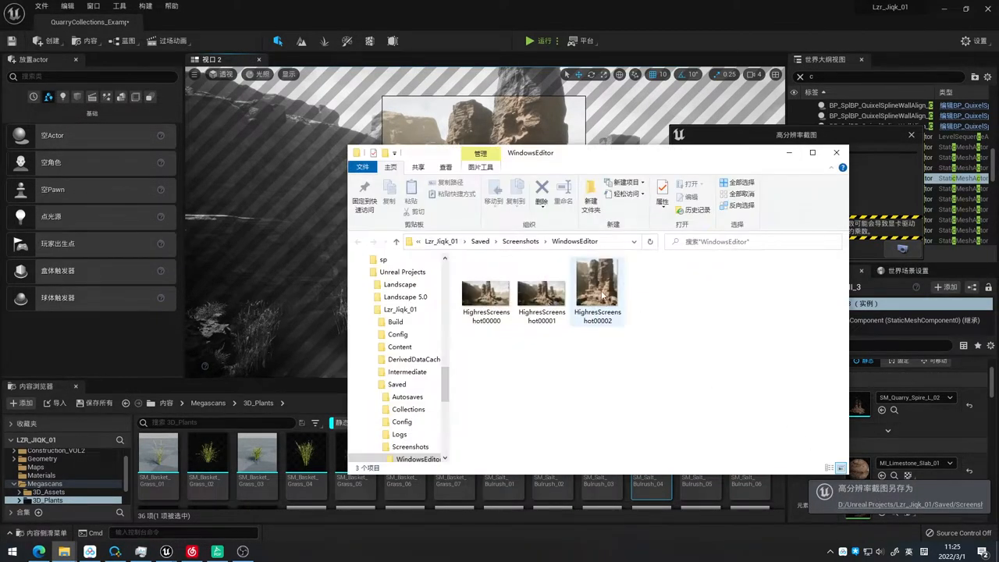
double_click(596, 284)
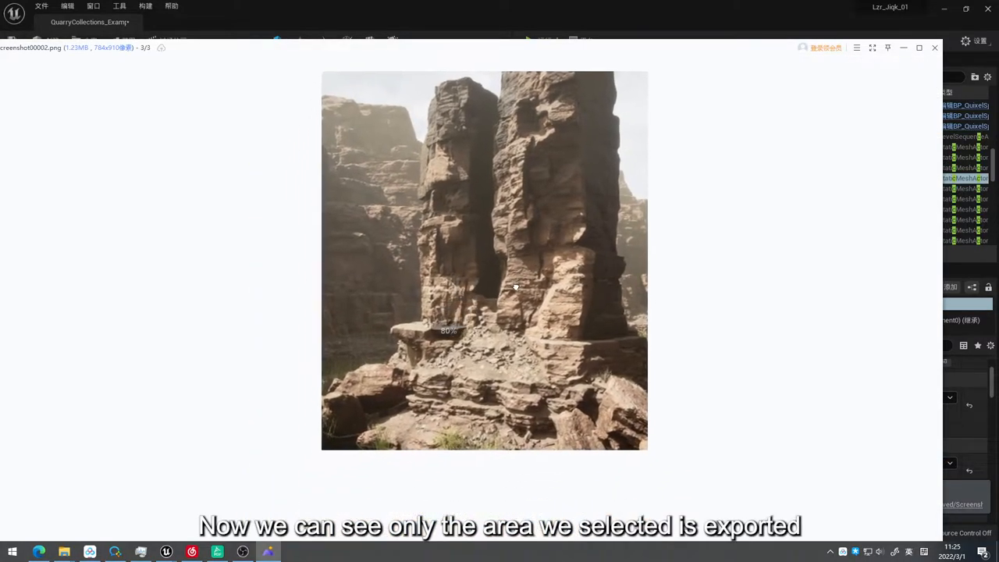